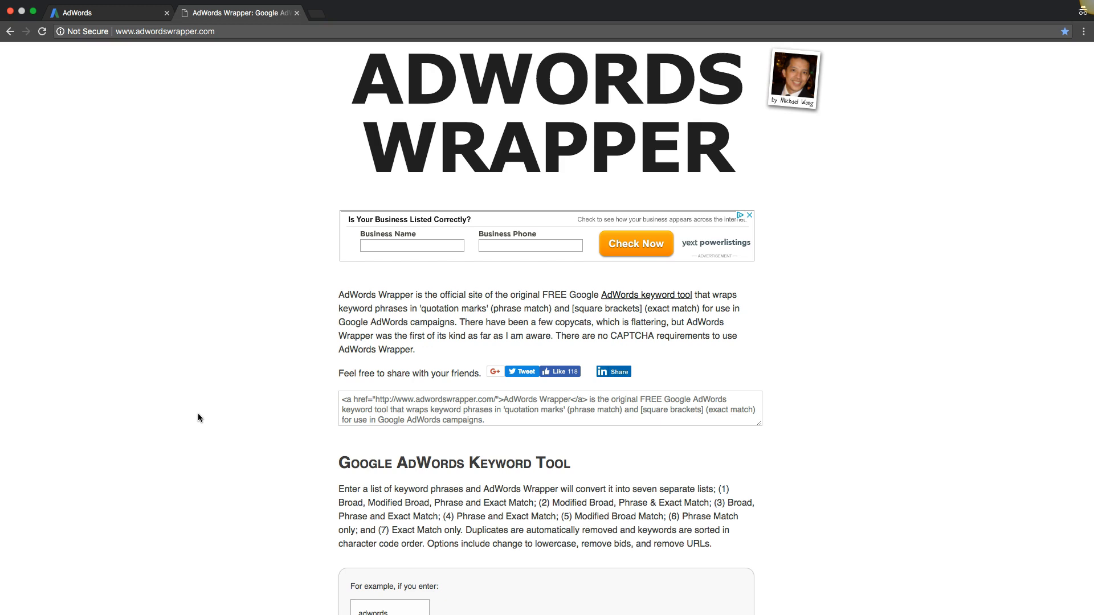
{"action": "mouse_move", "coordinate": [788, 122]}
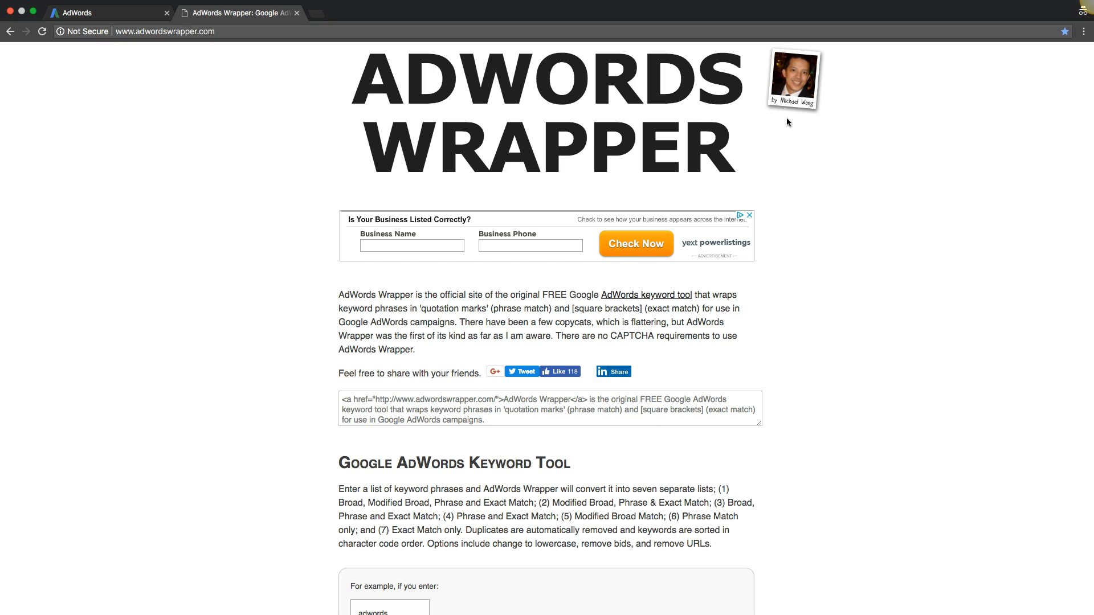
Browse the AdWords Wrapper page and glance at the White Label PPC campaign in AdWords.
{"action": "scroll", "scroll_direction": "down", "scroll_amount": 3}
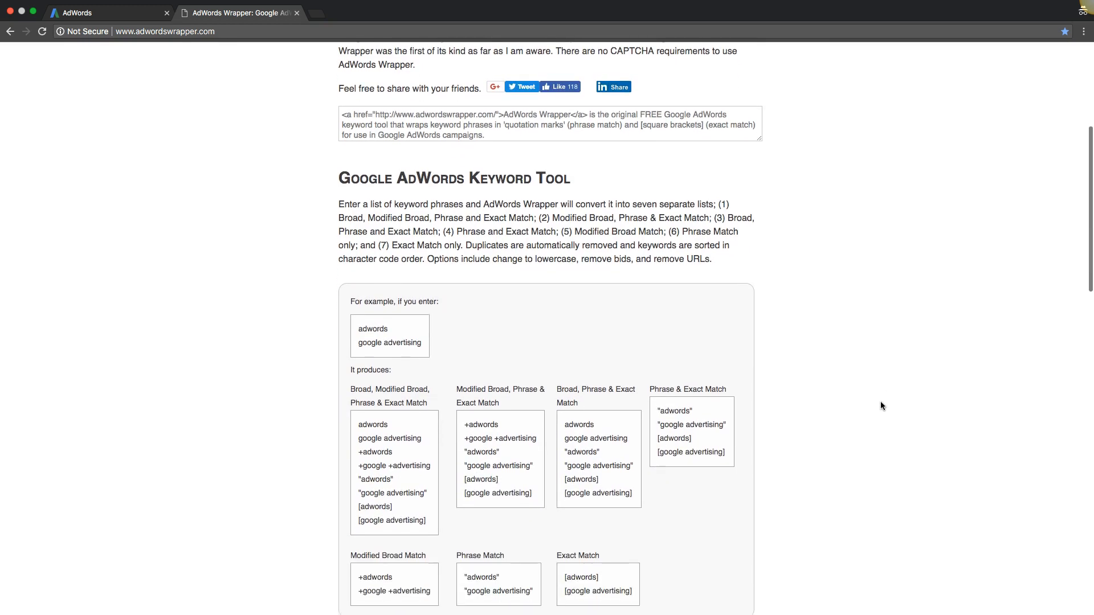
{"action": "scroll", "scroll_direction": "down", "scroll_amount": 3}
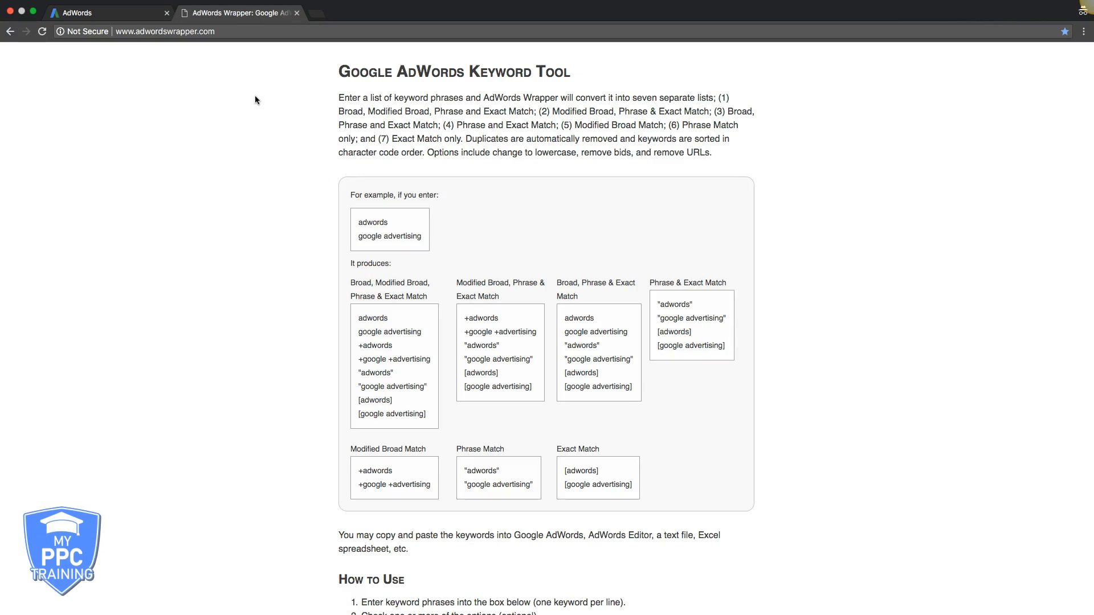
{"action": "left_click", "coordinate": [86, 13]}
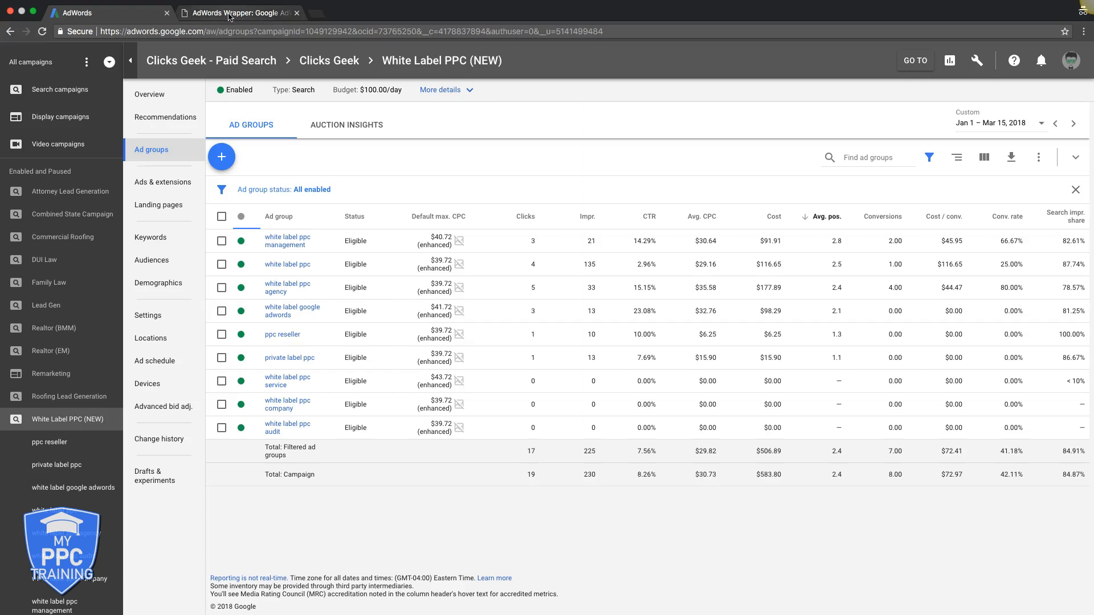
{"action": "left_click", "coordinate": [237, 13]}
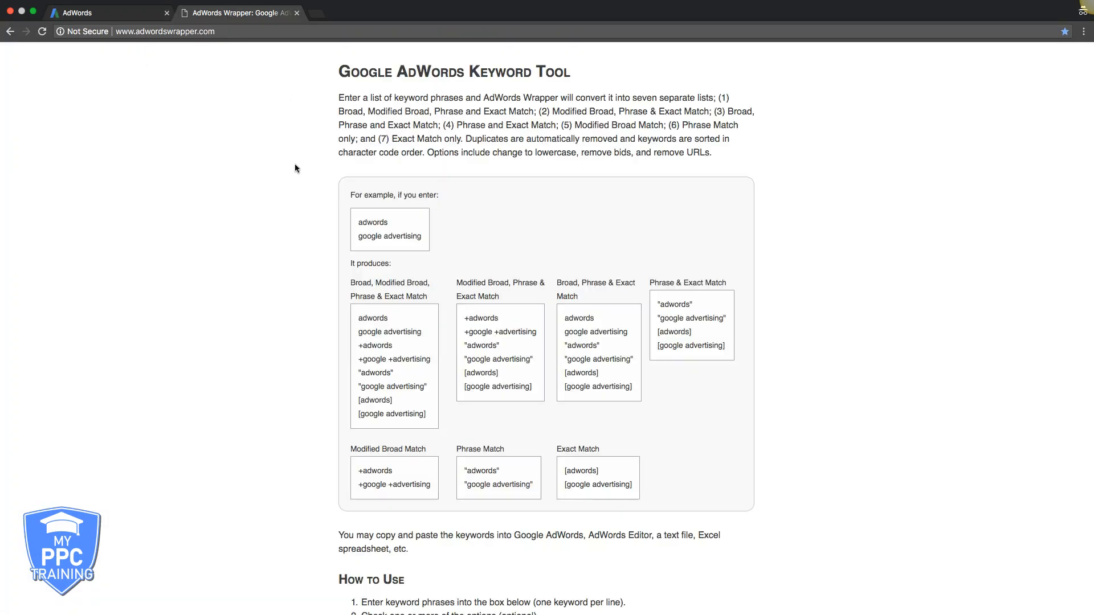
Reach the empty keyword entry box under How to Use, then return to the AdWords campaign.
{"action": "scroll", "scroll_direction": "up", "scroll_amount": 3}
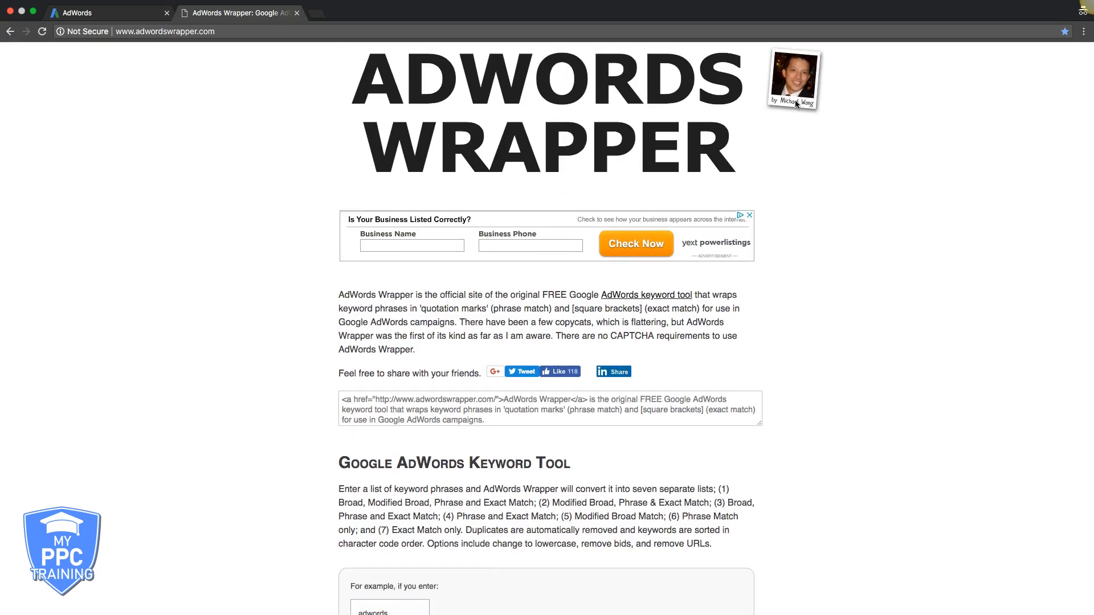
{"action": "scroll", "scroll_direction": "down", "scroll_amount": 3}
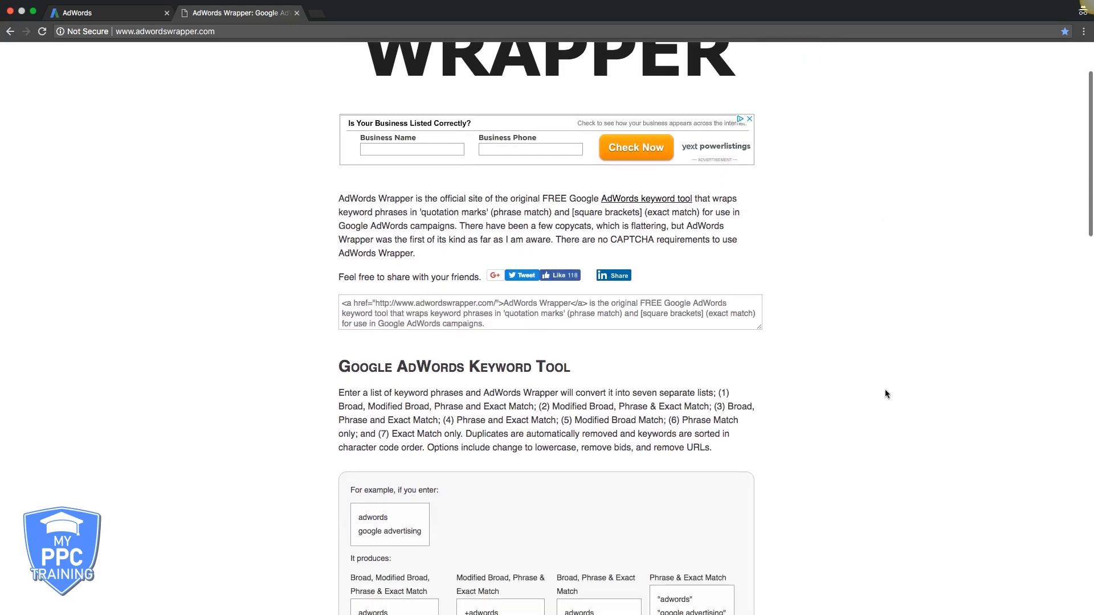
{"action": "scroll", "scroll_direction": "down", "scroll_amount": 3}
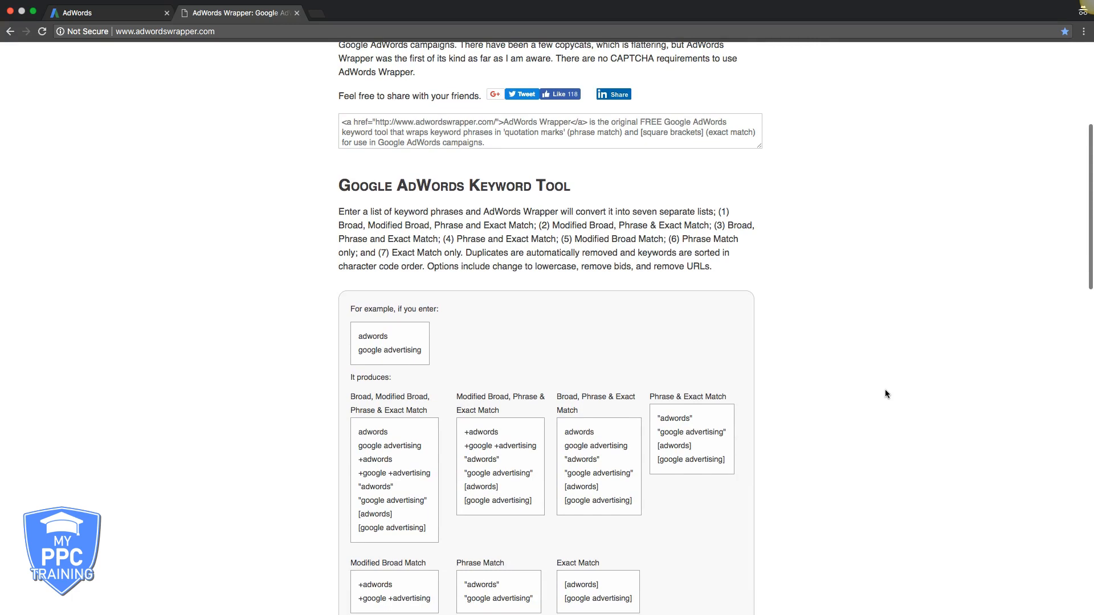
{"action": "scroll", "scroll_direction": "down", "scroll_amount": 3}
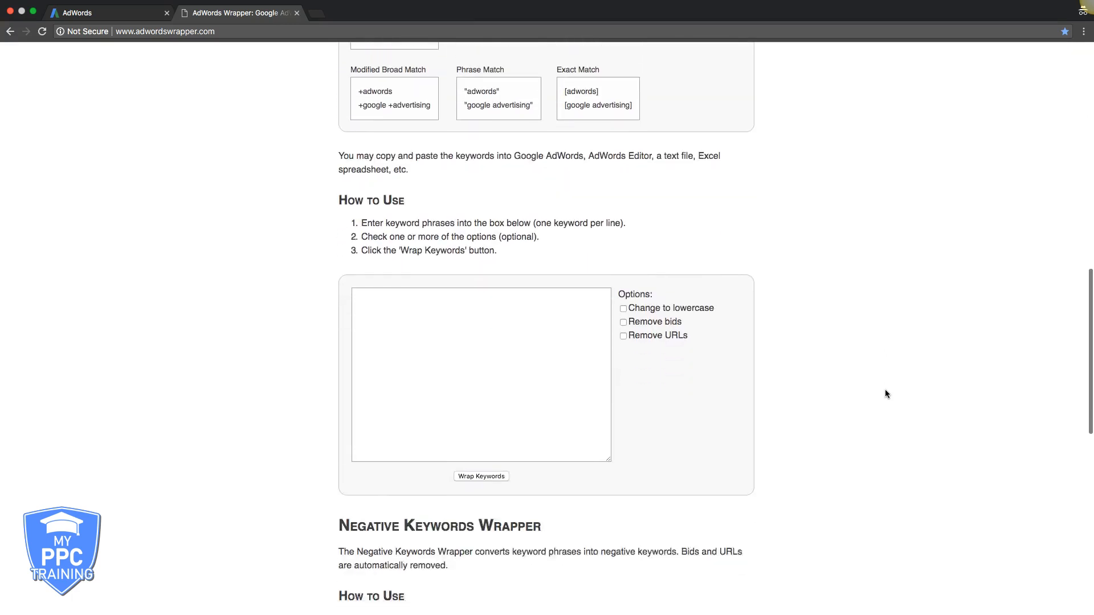
{"action": "scroll", "scroll_direction": "down", "scroll_amount": 3}
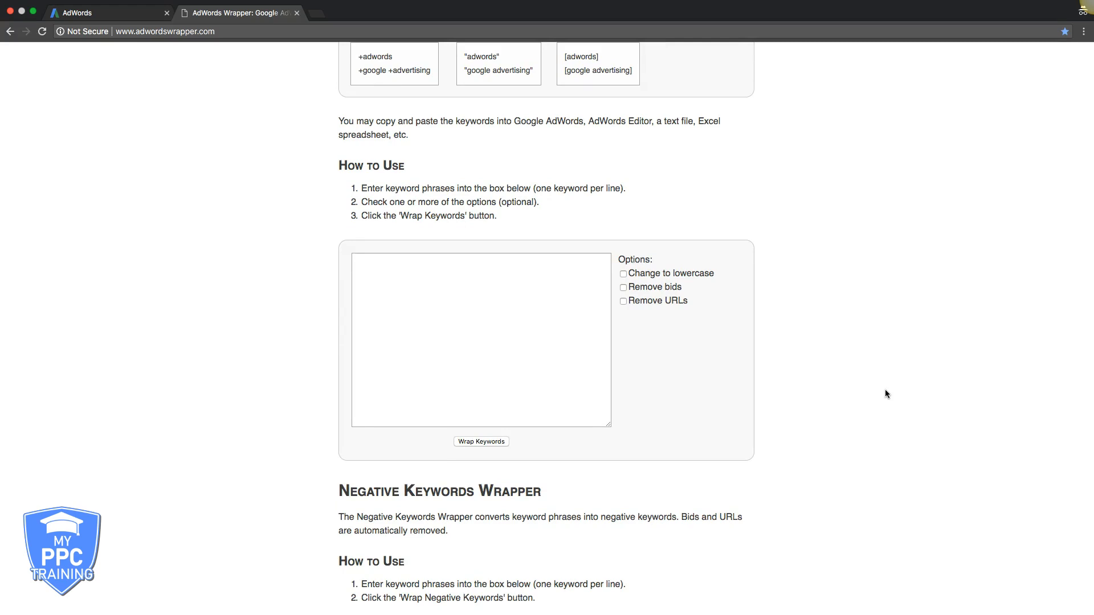
{"action": "mouse_move", "coordinate": [325, 314]}
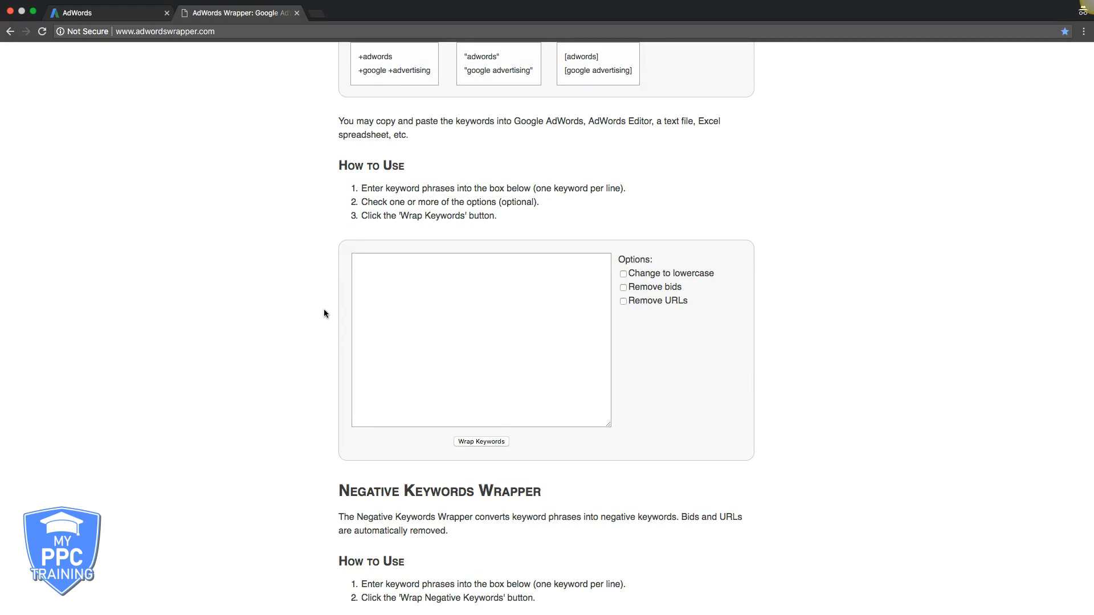
{"action": "mouse_move", "coordinate": [254, 288]}
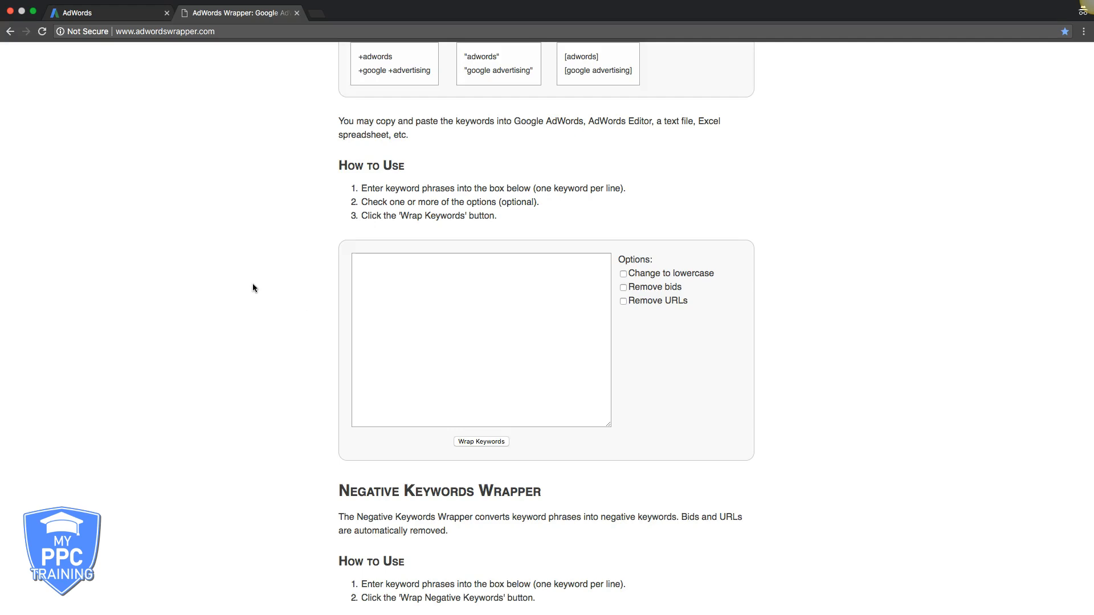
{"action": "mouse_move", "coordinate": [194, 275]}
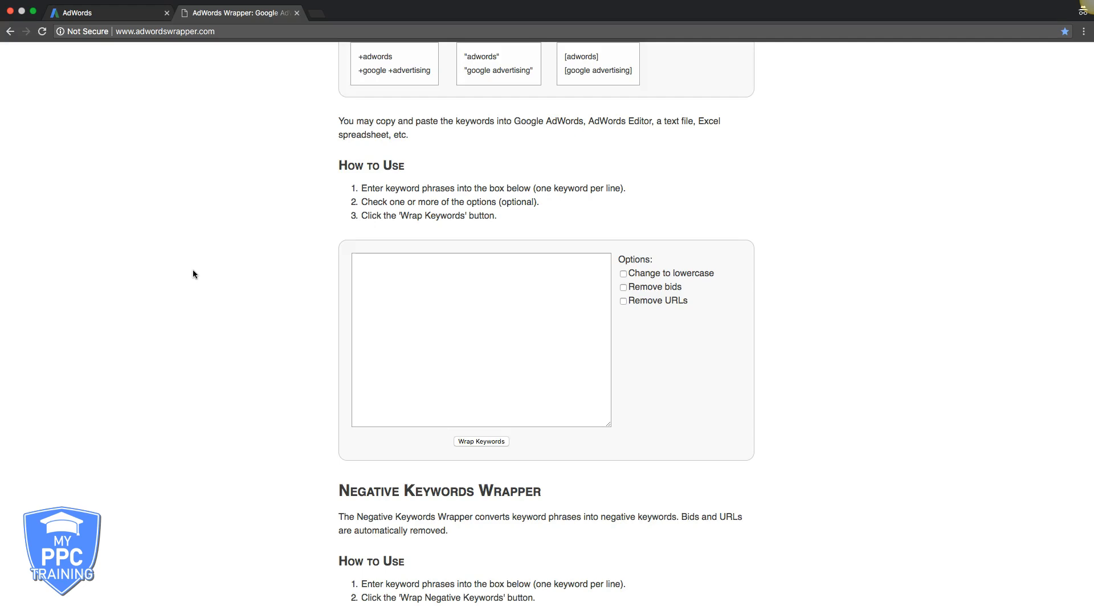
{"action": "left_click", "coordinate": [388, 280]}
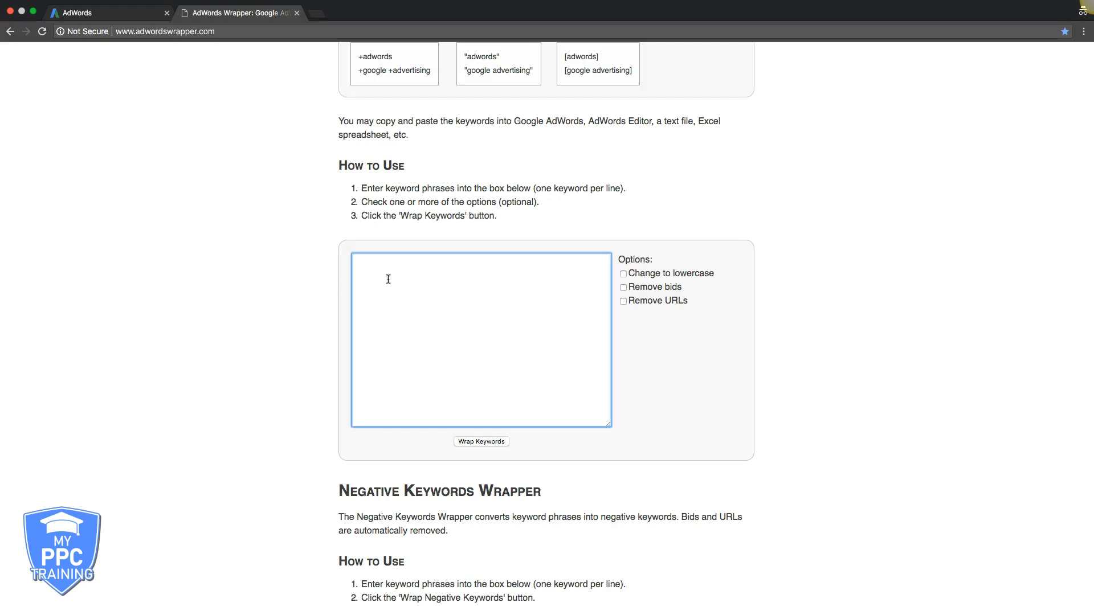
{"action": "left_click", "coordinate": [86, 13]}
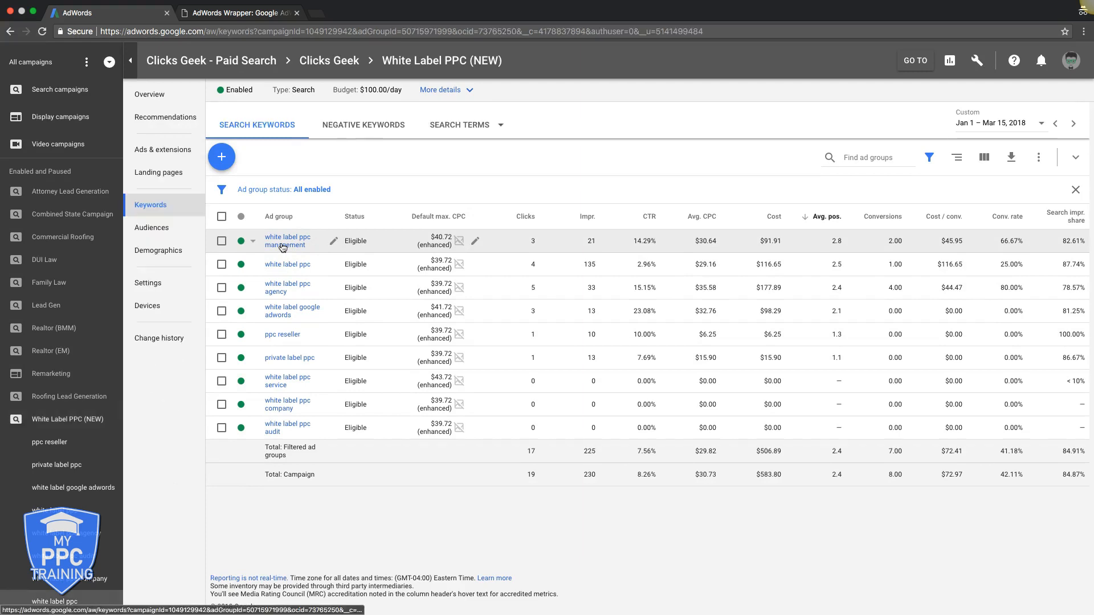
Open the white label ppc management ad group's keyword list and review its existing keywords.
{"action": "left_click", "coordinate": [287, 241]}
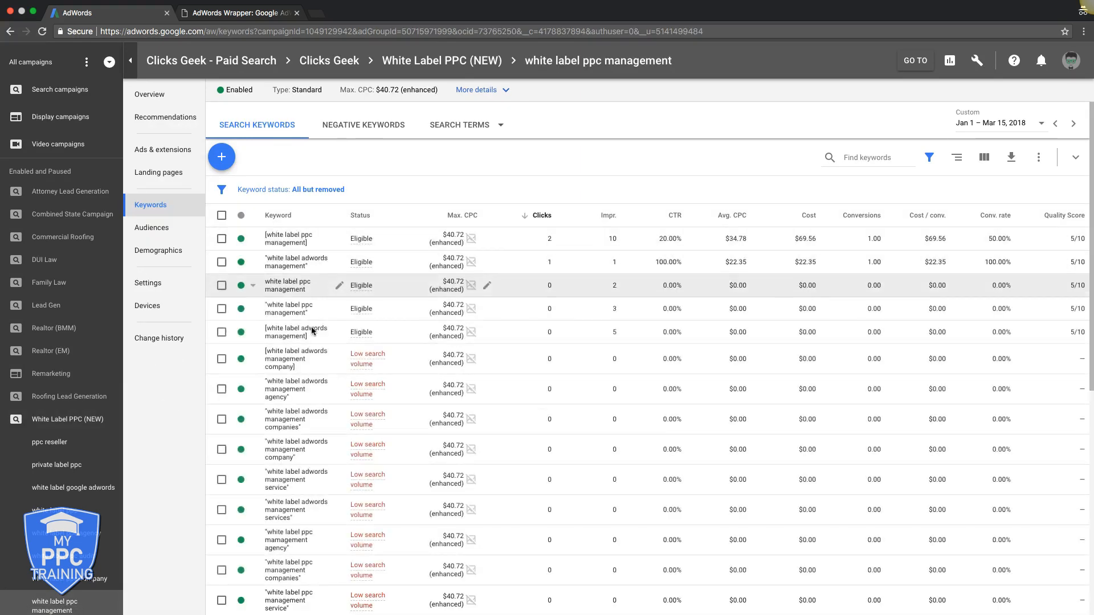
{"action": "scroll", "scroll_direction": "down", "scroll_amount": 3}
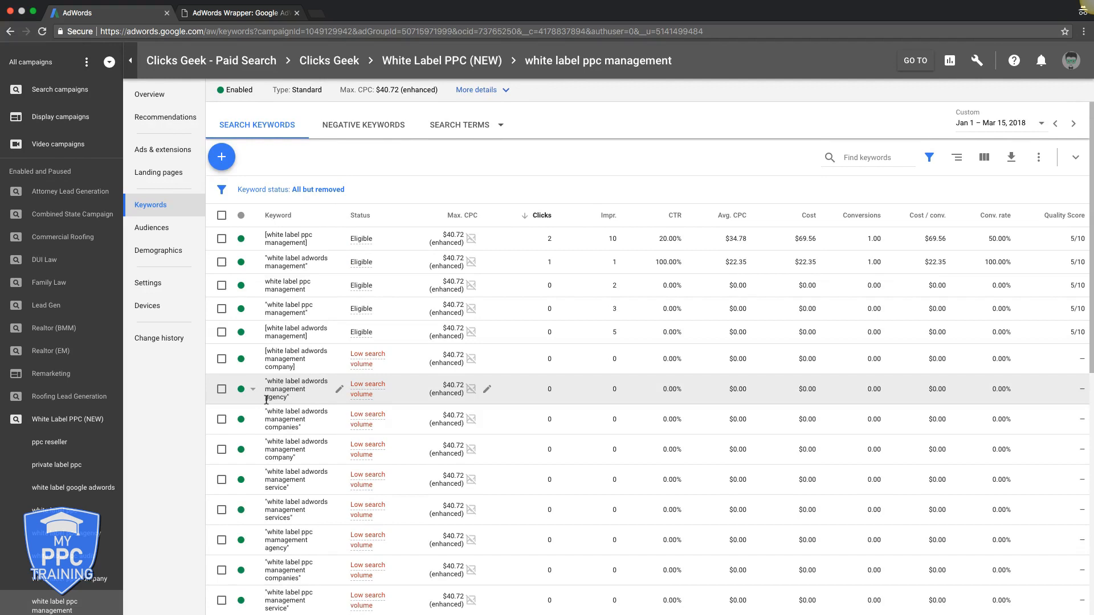
{"action": "mouse_move", "coordinate": [325, 166]}
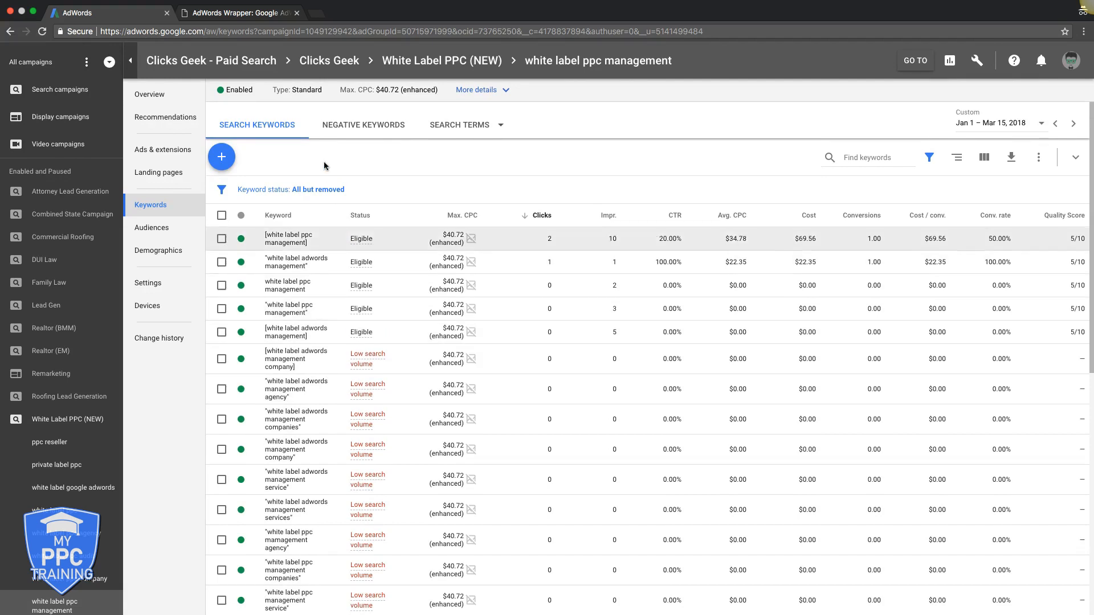
{"action": "mouse_move", "coordinate": [283, 244]}
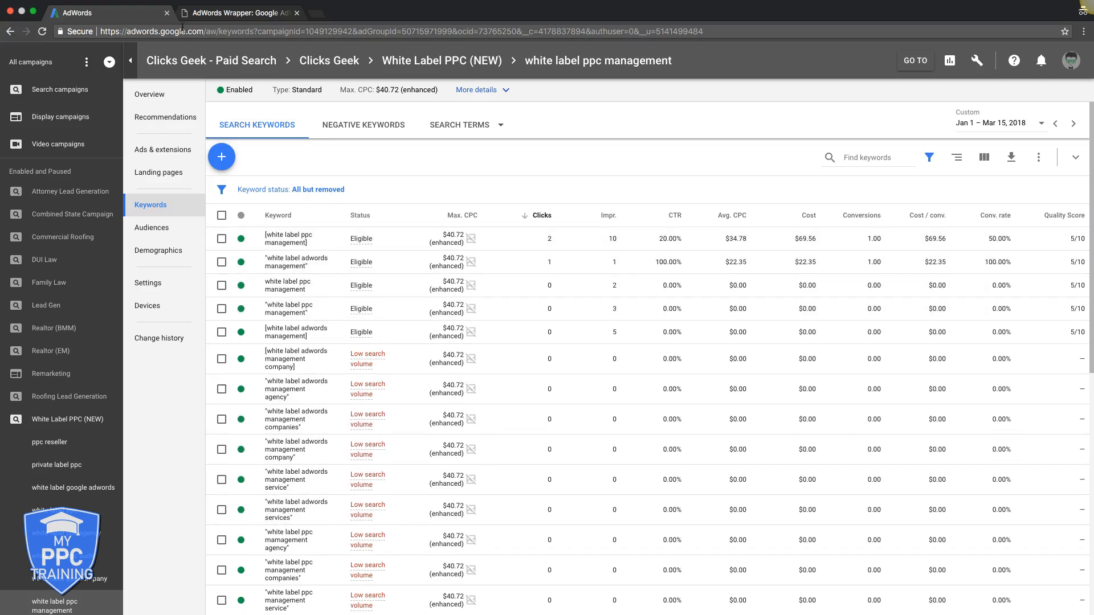
{"action": "left_click", "coordinate": [237, 12]}
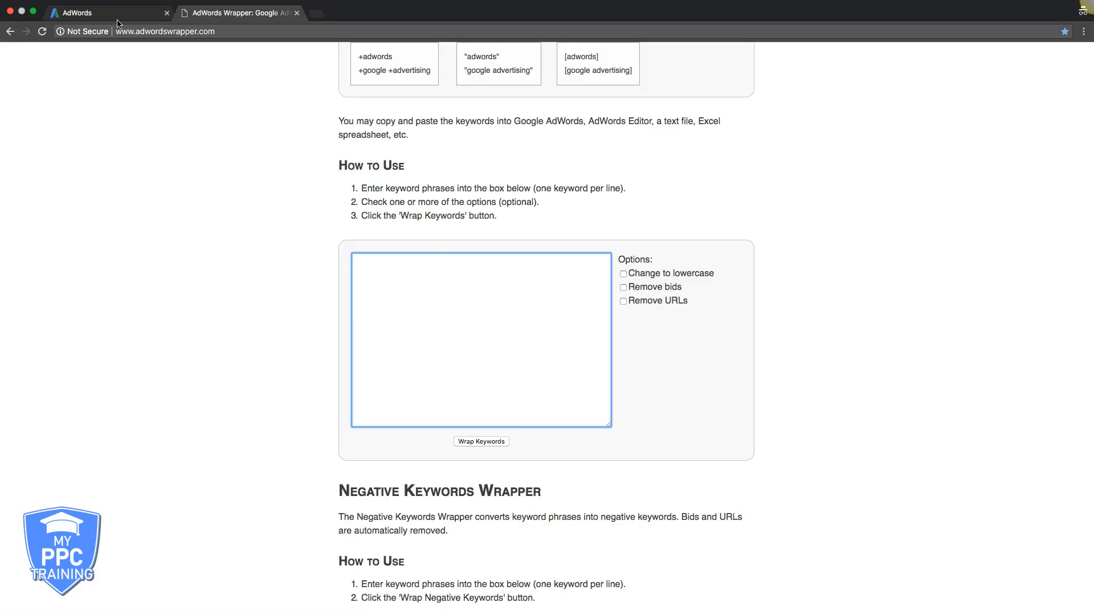
{"action": "left_click", "coordinate": [85, 13]}
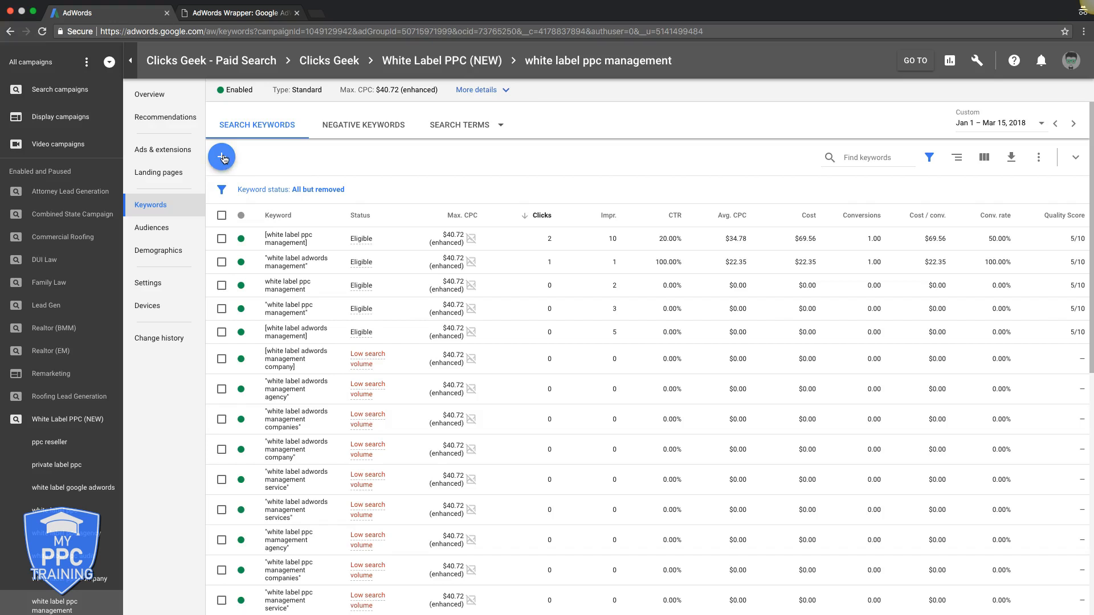
Start the add-keywords form, then cancel it so the keyword list stays unchanged.
{"action": "left_click", "coordinate": [221, 157]}
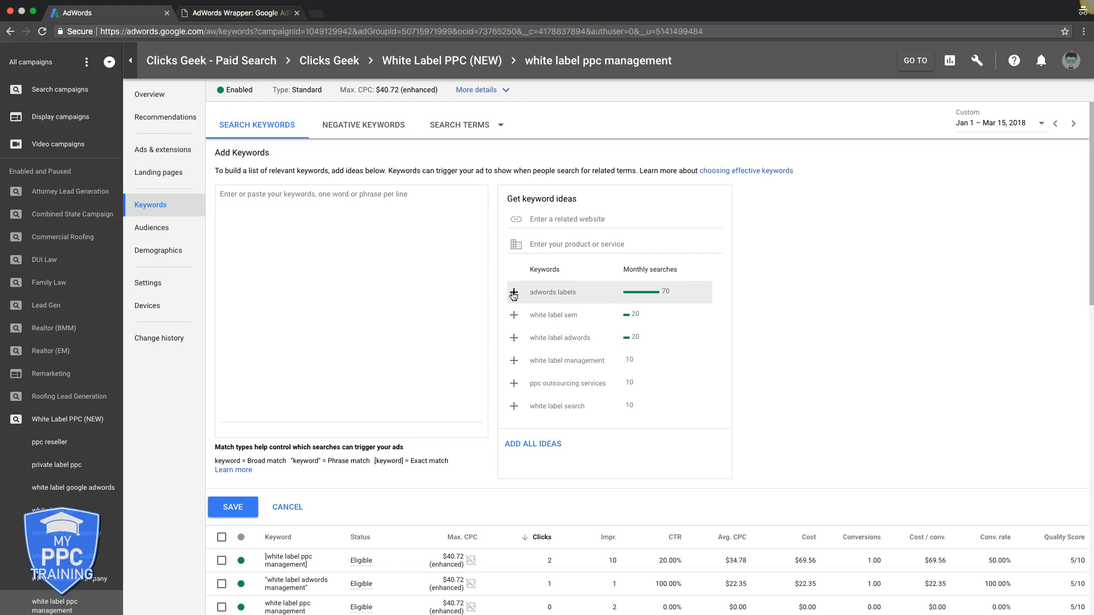
{"action": "left_click", "coordinate": [533, 444]}
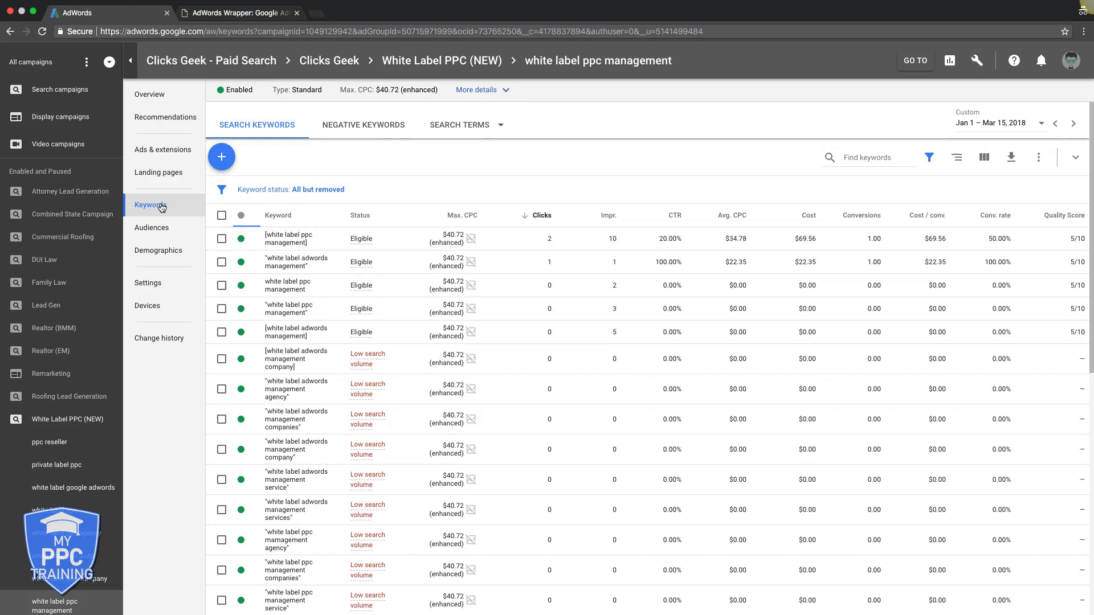
{"action": "mouse_move", "coordinate": [342, 282]}
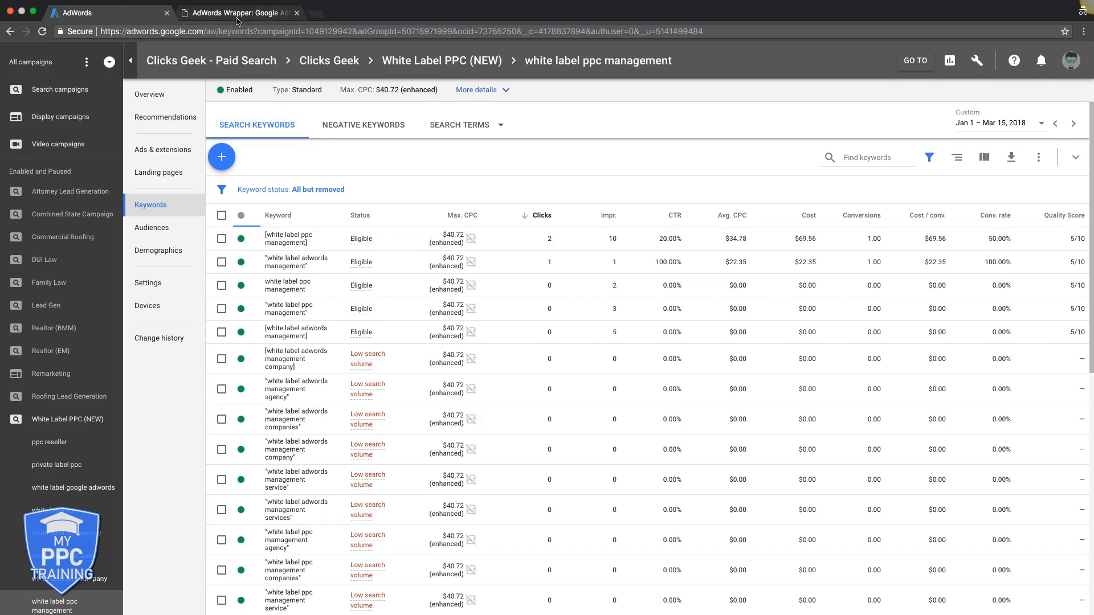
Enter the keyword ideas (e.g. 'adwords labels') in AdWords Wrapper and wrap them into match types.
{"action": "left_click", "coordinate": [237, 13]}
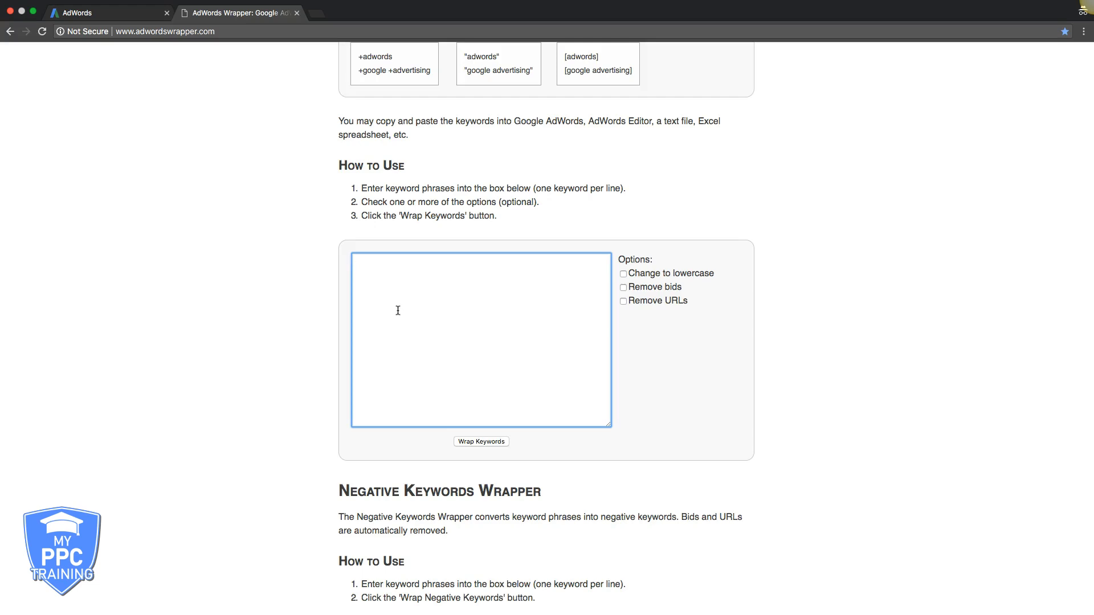
{"action": "type", "text": "adwords labels"}
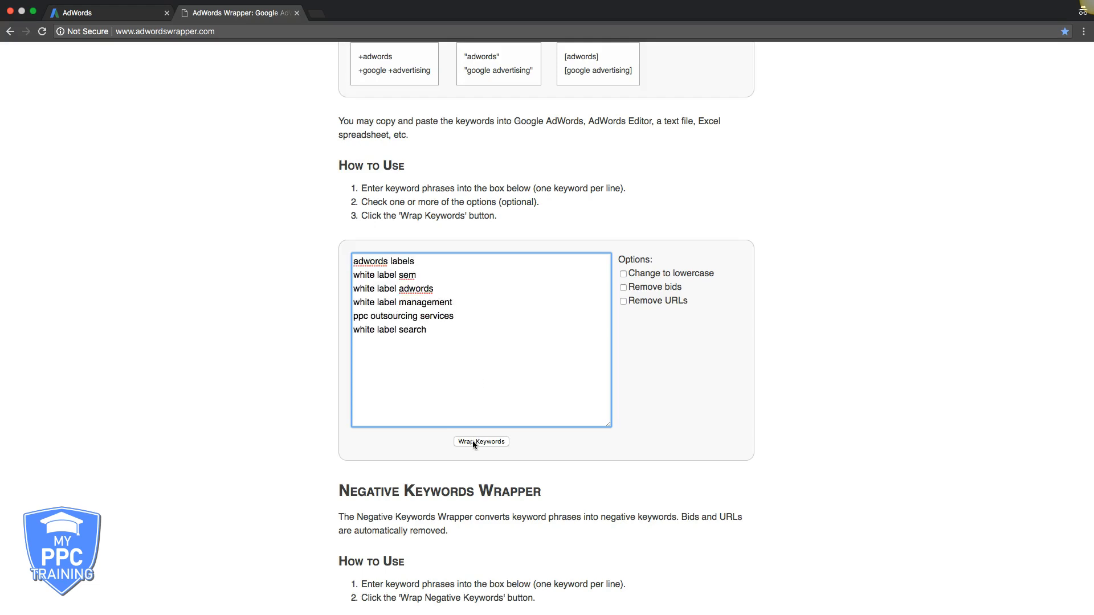
{"action": "left_click", "coordinate": [482, 441]}
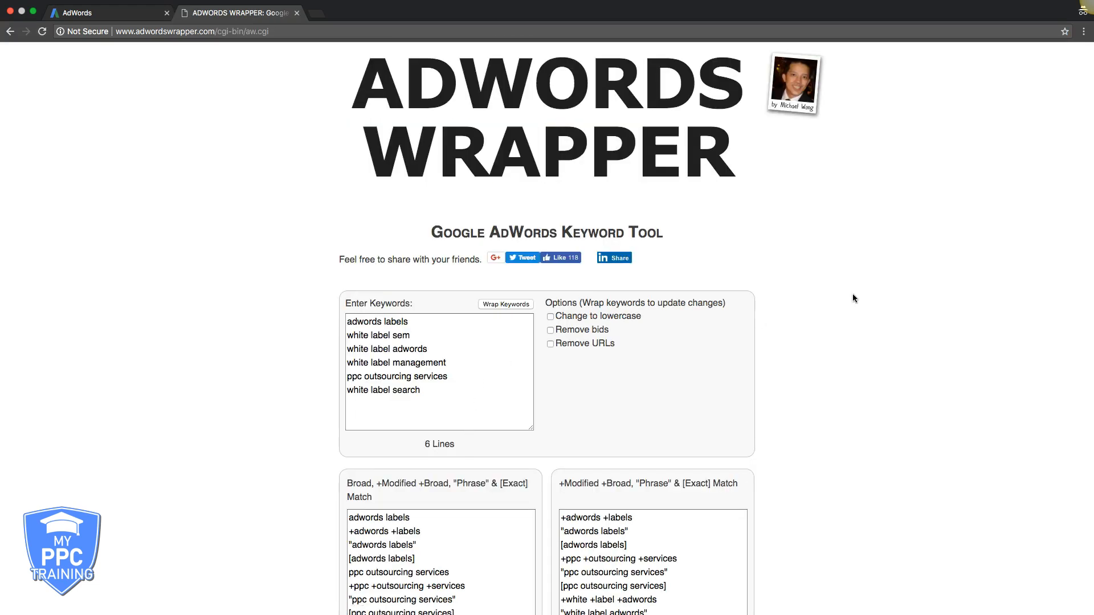
Review the modified broad, phrase and exact list, then return to the AdWords ad group.
{"action": "scroll", "scroll_direction": "down", "scroll_amount": 3}
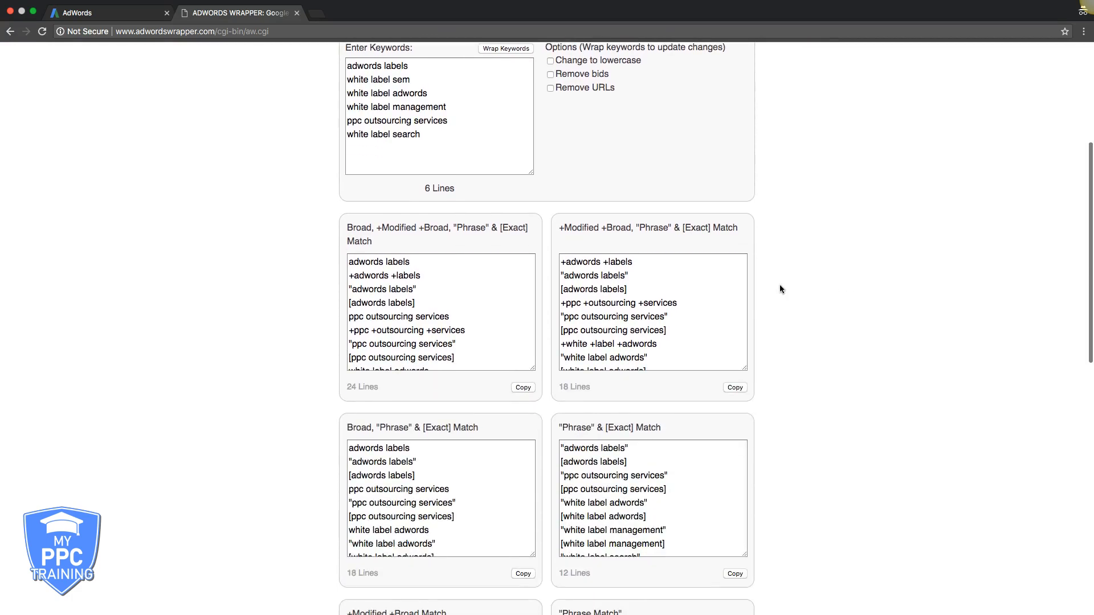
{"action": "mouse_move", "coordinate": [731, 230]}
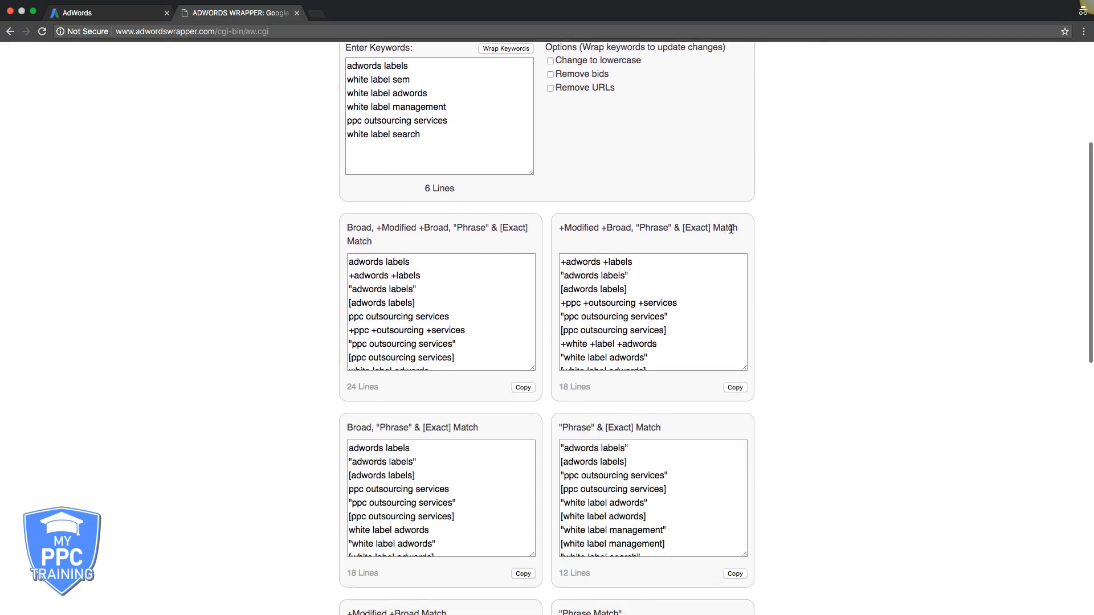
{"action": "mouse_move", "coordinate": [368, 277]}
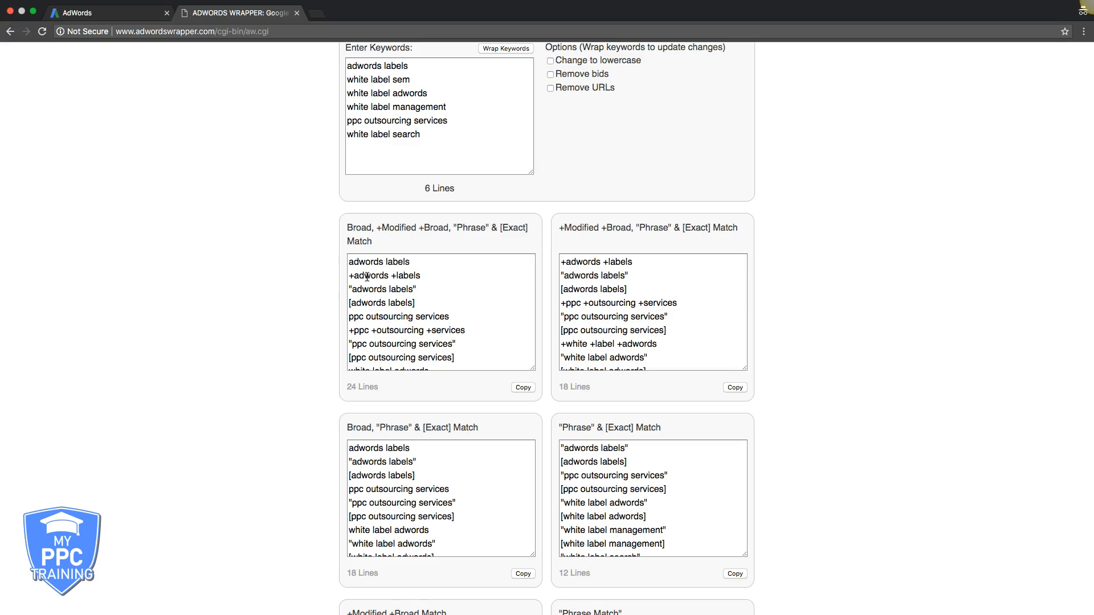
{"action": "scroll", "scroll_direction": "down", "scroll_amount": 3}
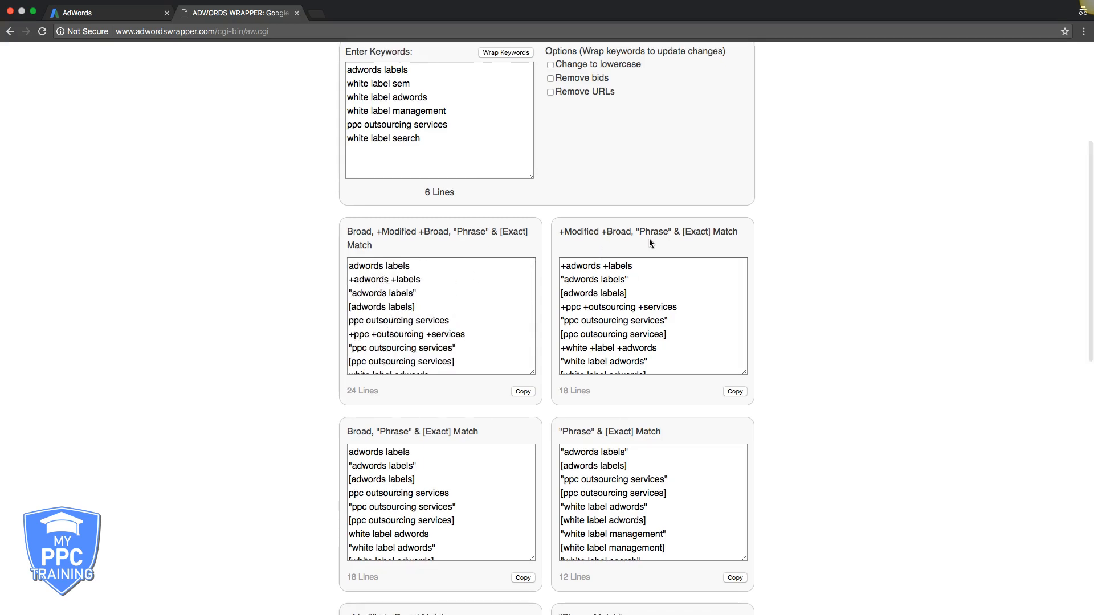
{"action": "scroll", "scroll_direction": "down", "scroll_amount": 3}
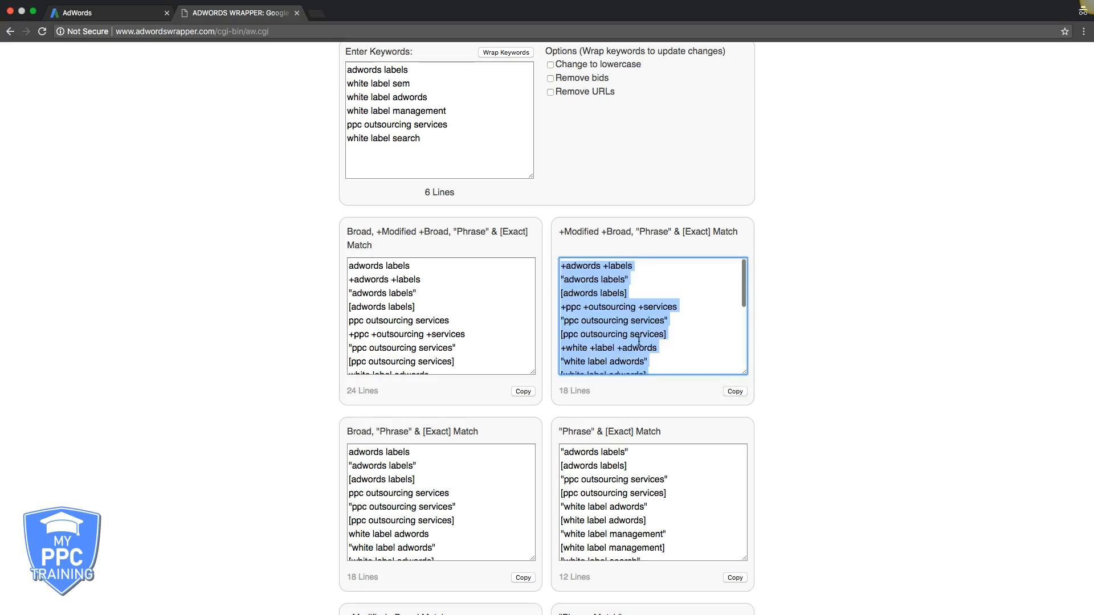
{"action": "left_click", "coordinate": [85, 12]}
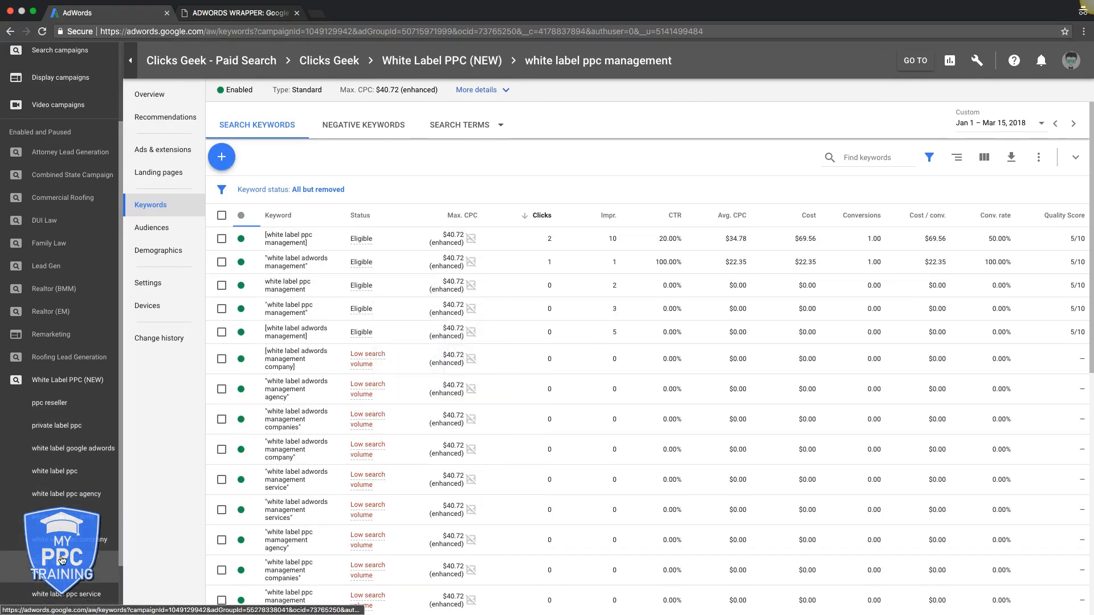
{"action": "mouse_move", "coordinate": [67, 590]}
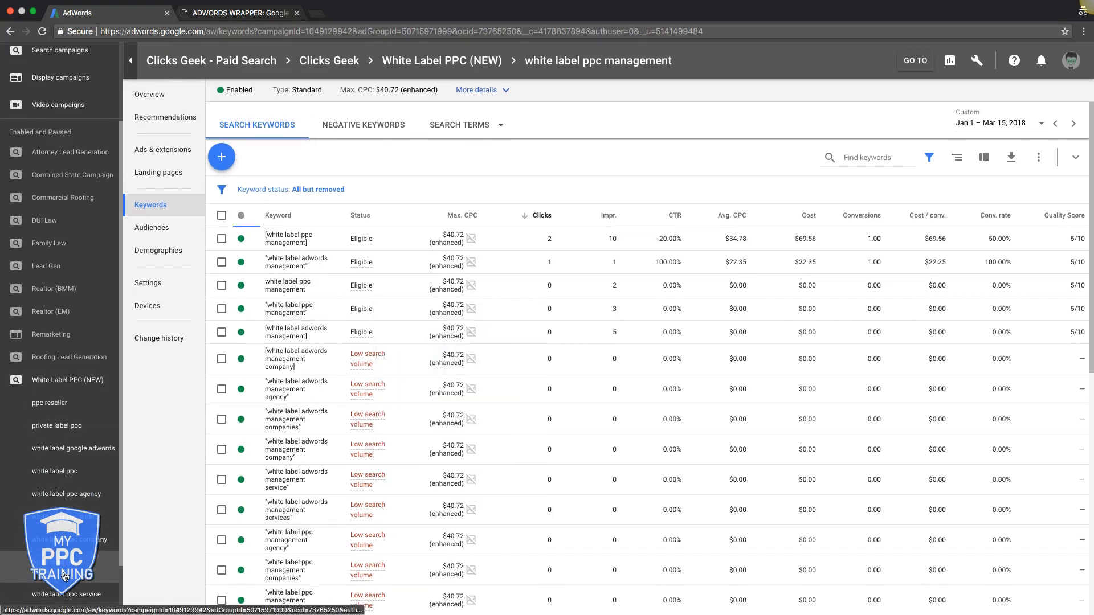
{"action": "left_click", "coordinate": [221, 156]}
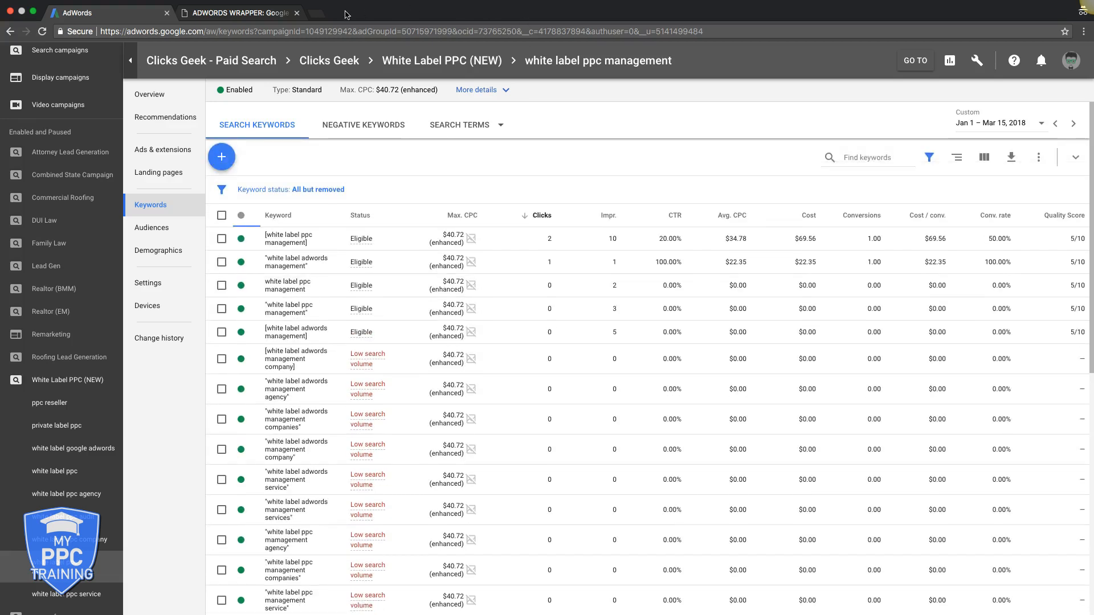
{"action": "left_click", "coordinate": [237, 13]}
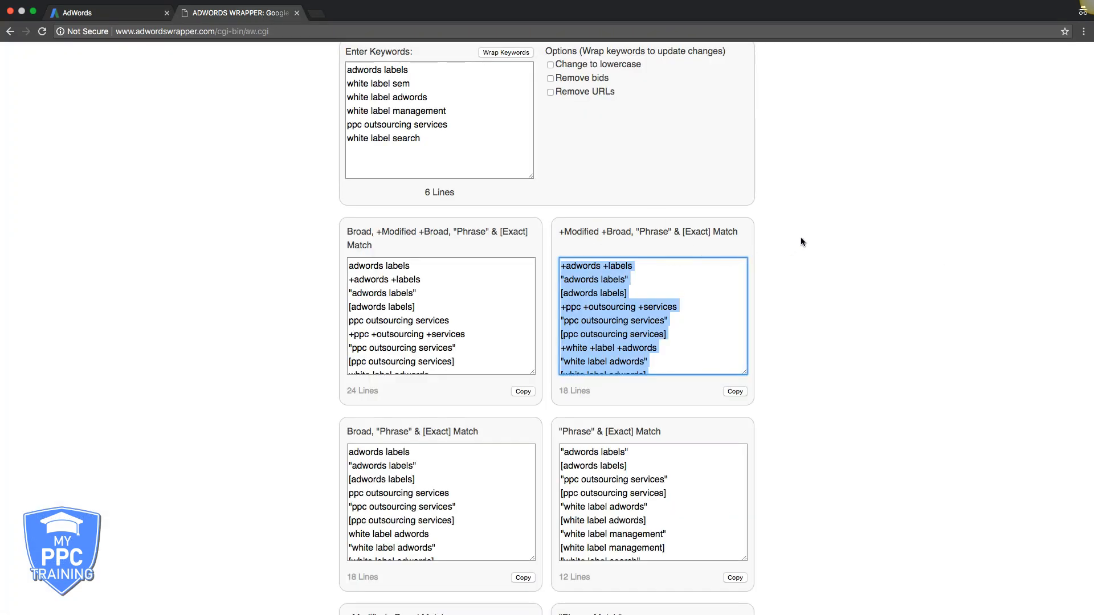
{"action": "scroll", "scroll_direction": "down", "scroll_amount": 3}
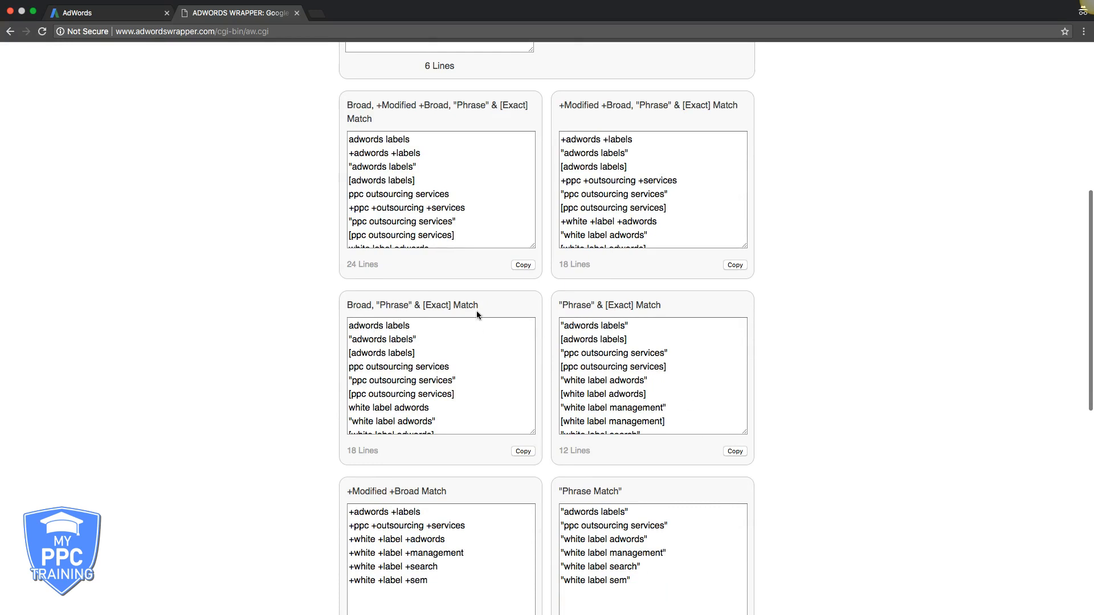
{"action": "mouse_move", "coordinate": [318, 381]}
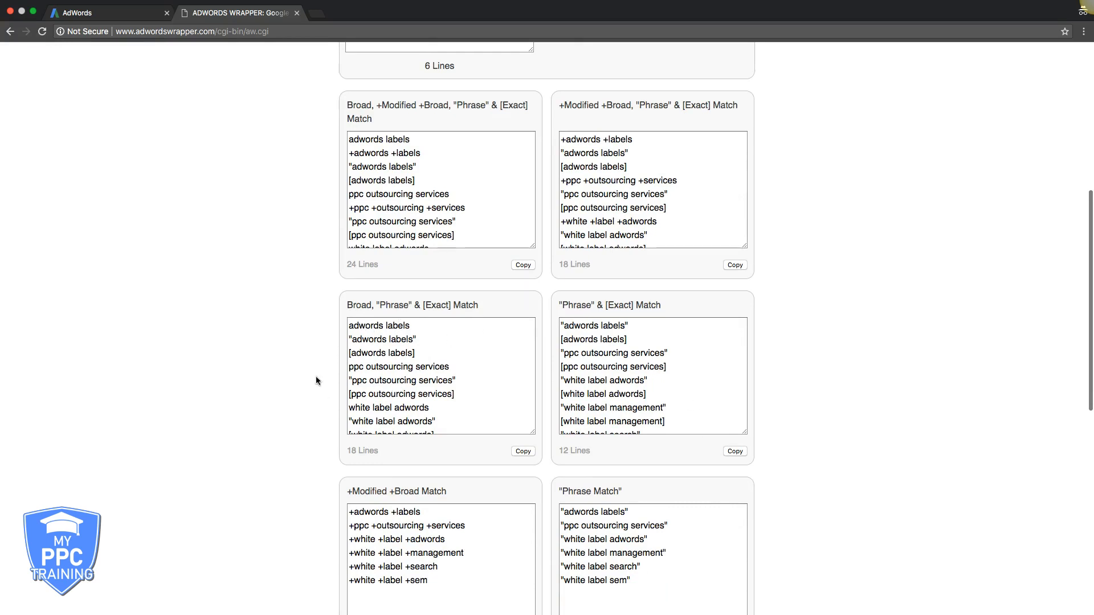
{"action": "scroll", "scroll_direction": "down", "scroll_amount": 3}
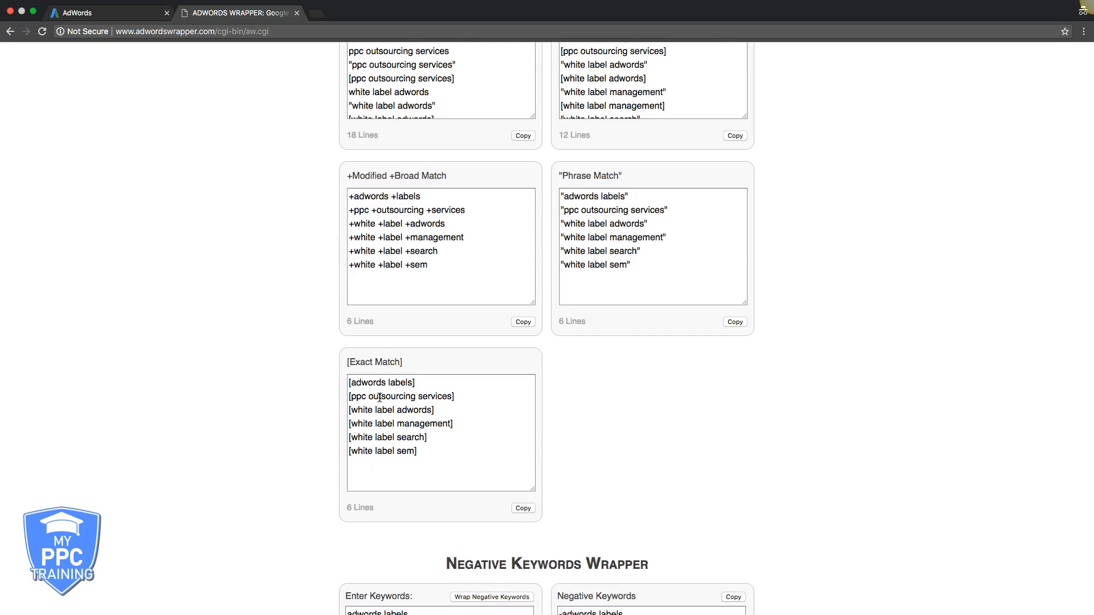
{"action": "scroll", "scroll_direction": "up", "scroll_amount": 3}
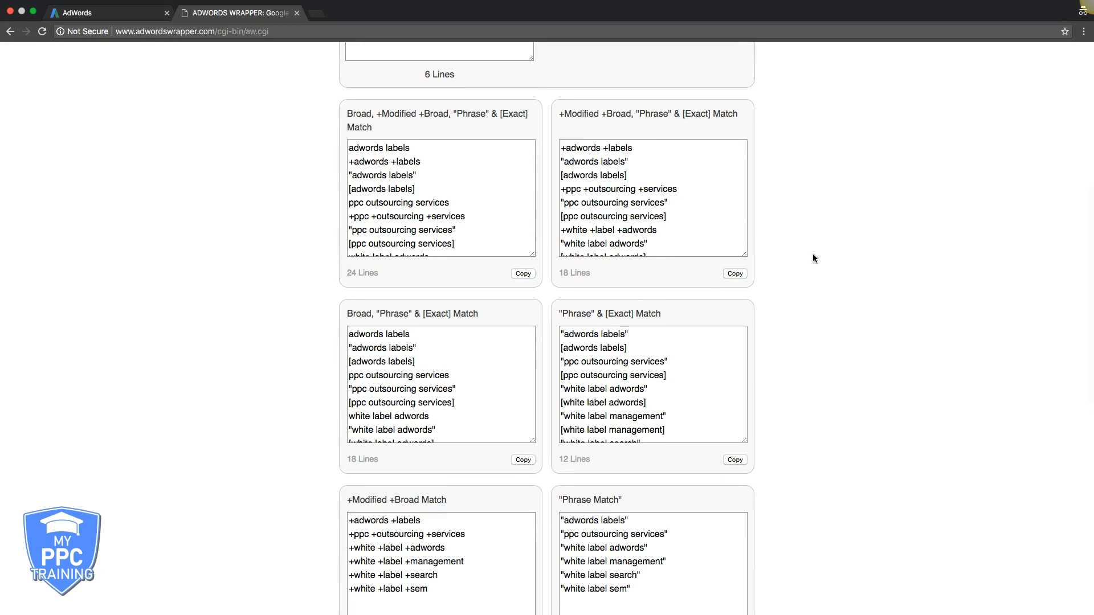
{"action": "scroll", "scroll_direction": "up", "scroll_amount": 3}
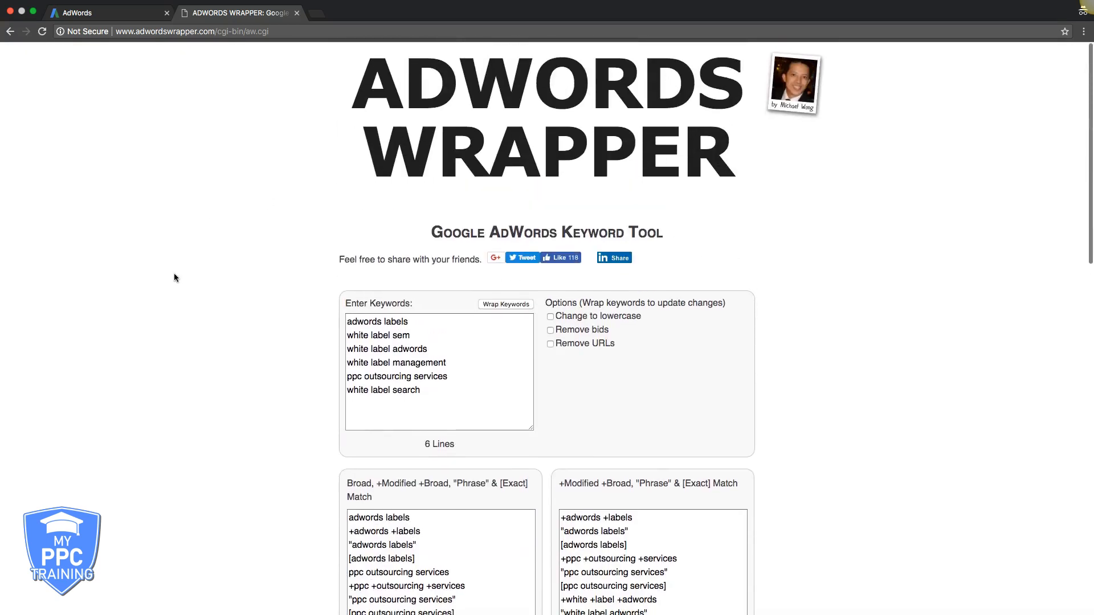
{"action": "scroll", "scroll_direction": "down", "scroll_amount": 3}
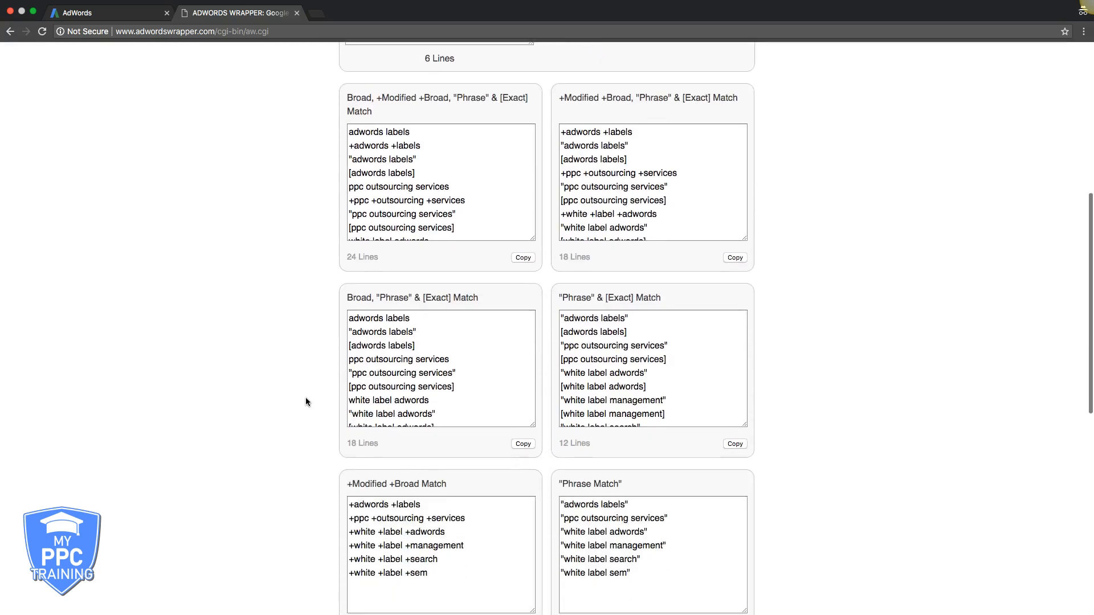